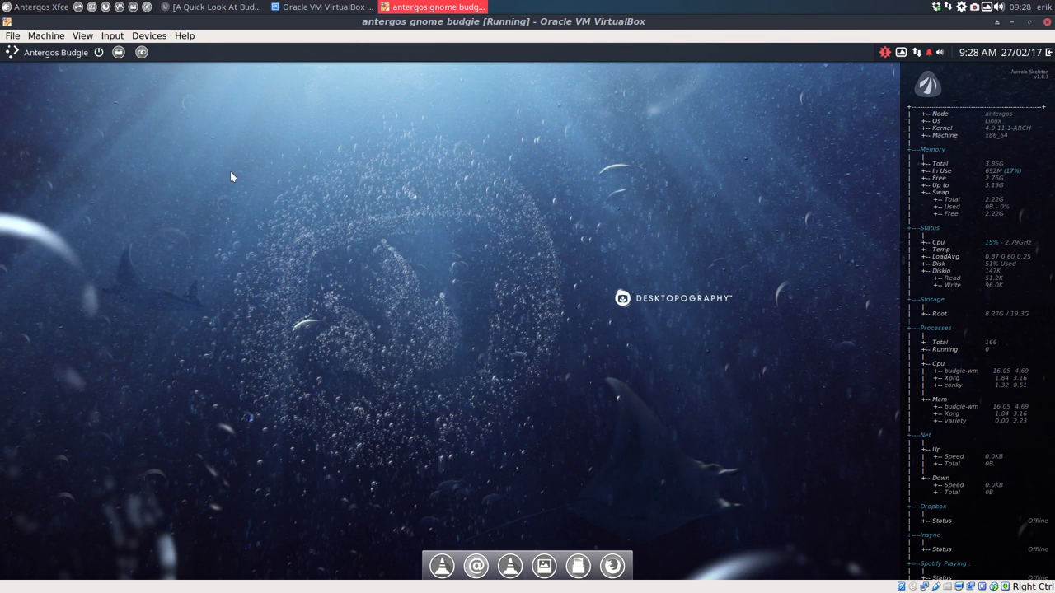
Step: Switch the Antergos Budgie VirtualBox guest to full-screen mode from the View menu
click(82, 36)
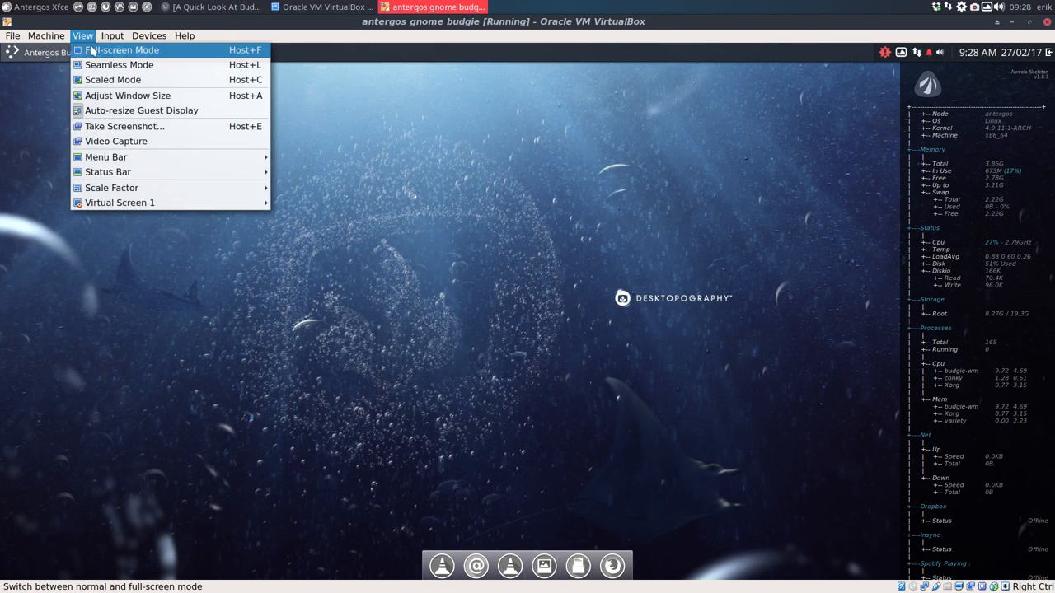
click(121, 50)
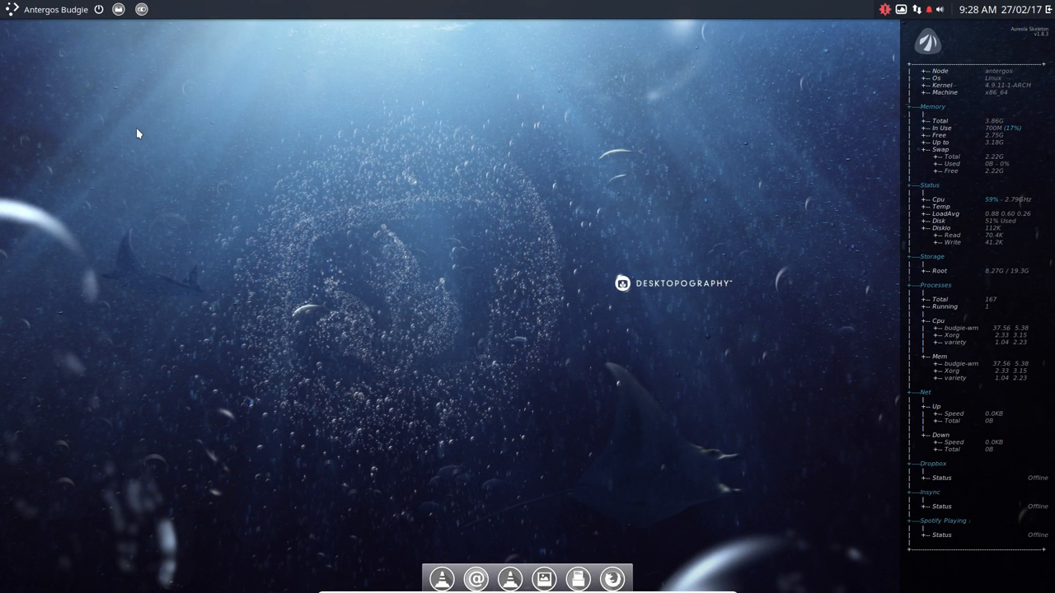
Step: Browse DATA/AntergosBudgie/installation and open install-gnome-terminal-transparency-v1.sh in Sublime Text
click(543, 578)
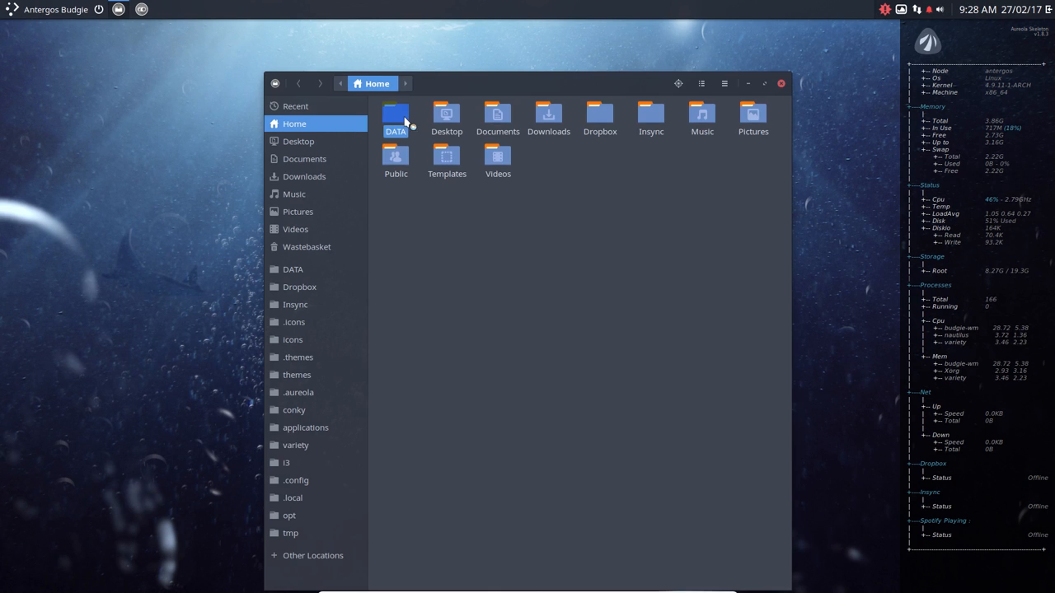
double_click(395, 116)
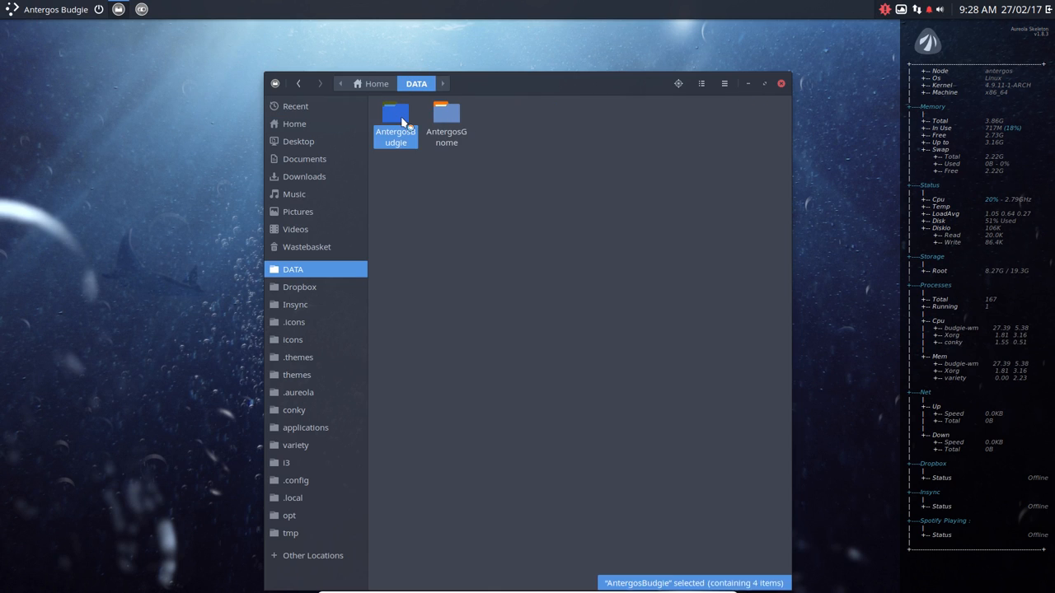
double_click(395, 122)
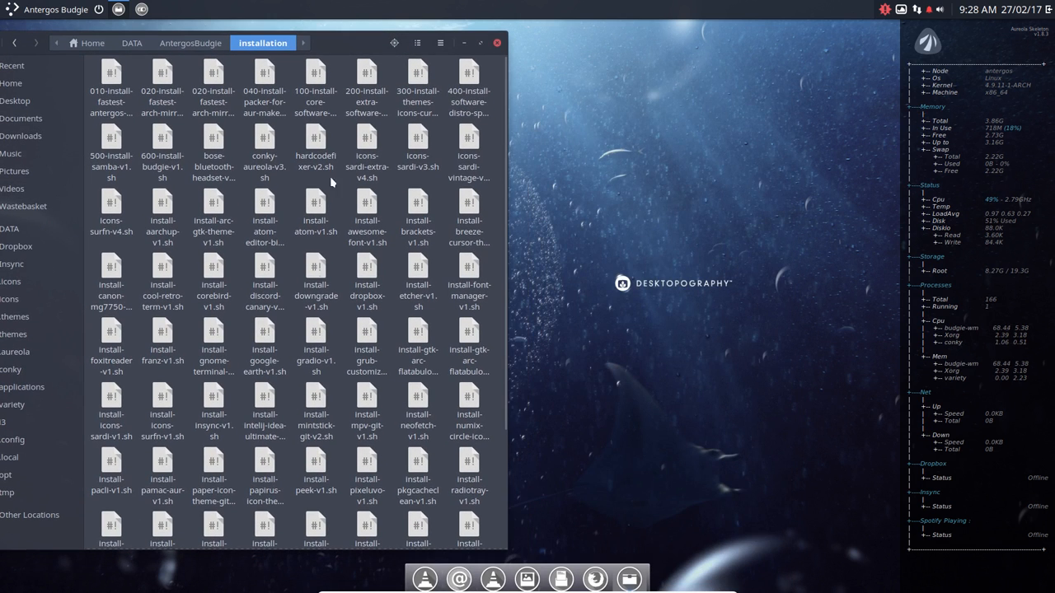
mouse_move(316, 338)
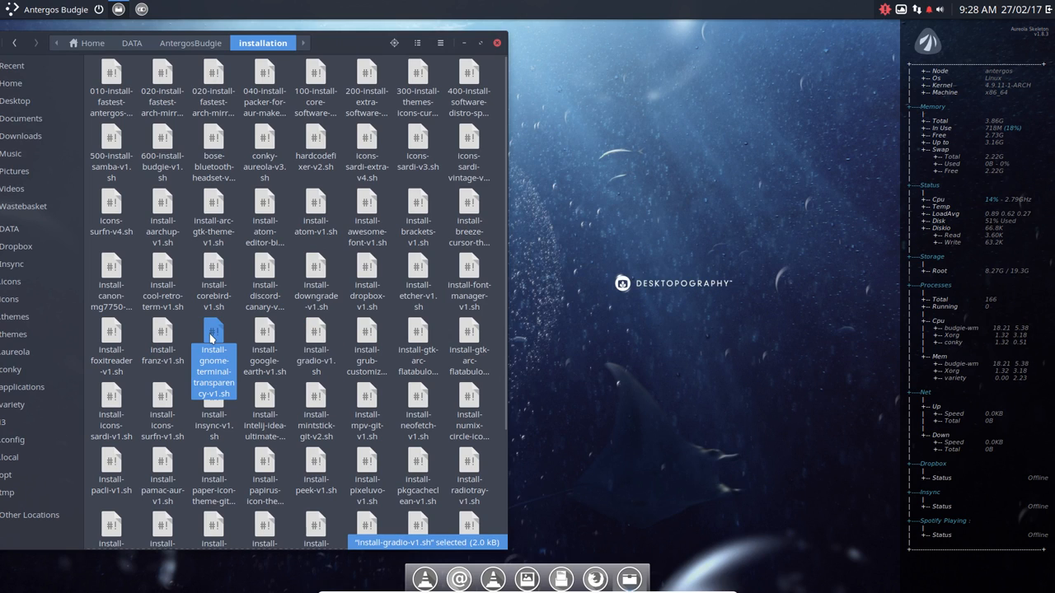
double_click(213, 371)
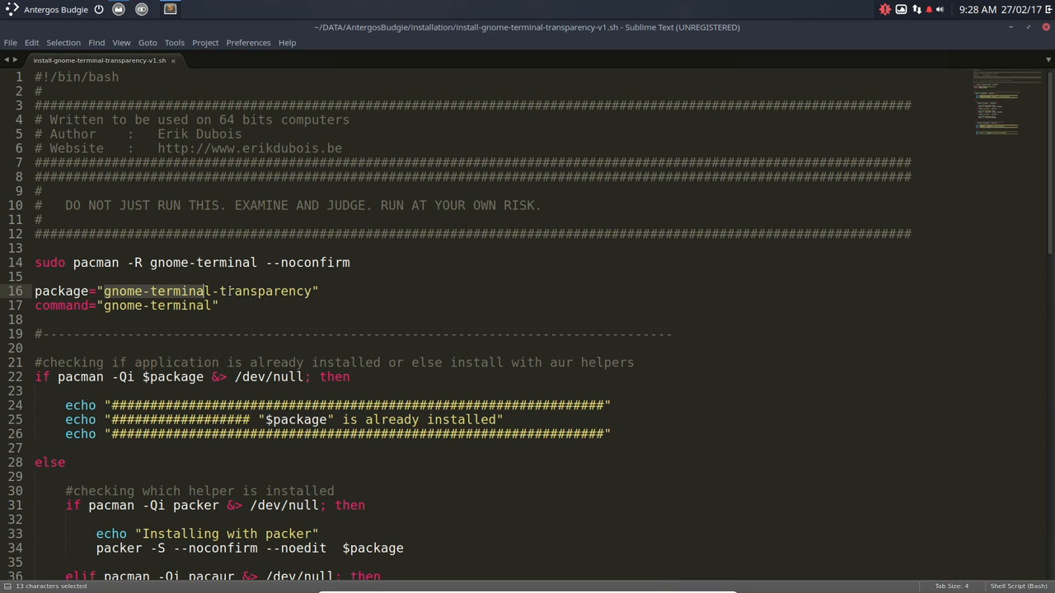
Step: Highlight 'gnome-terminal-transparency' on line 16 of the install script
drag(212, 290, 313, 291)
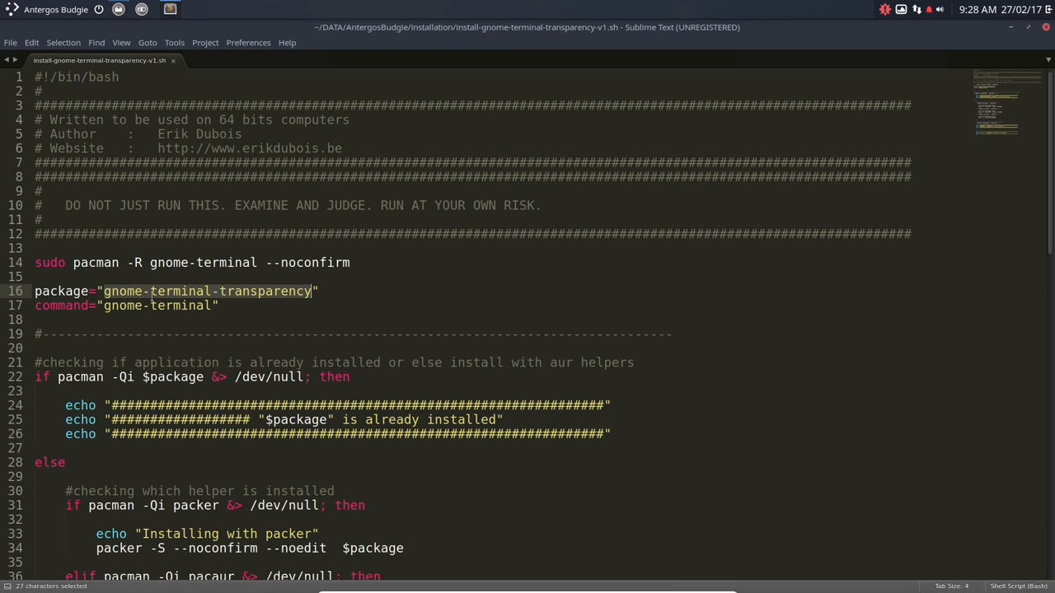
mouse_move(571, 30)
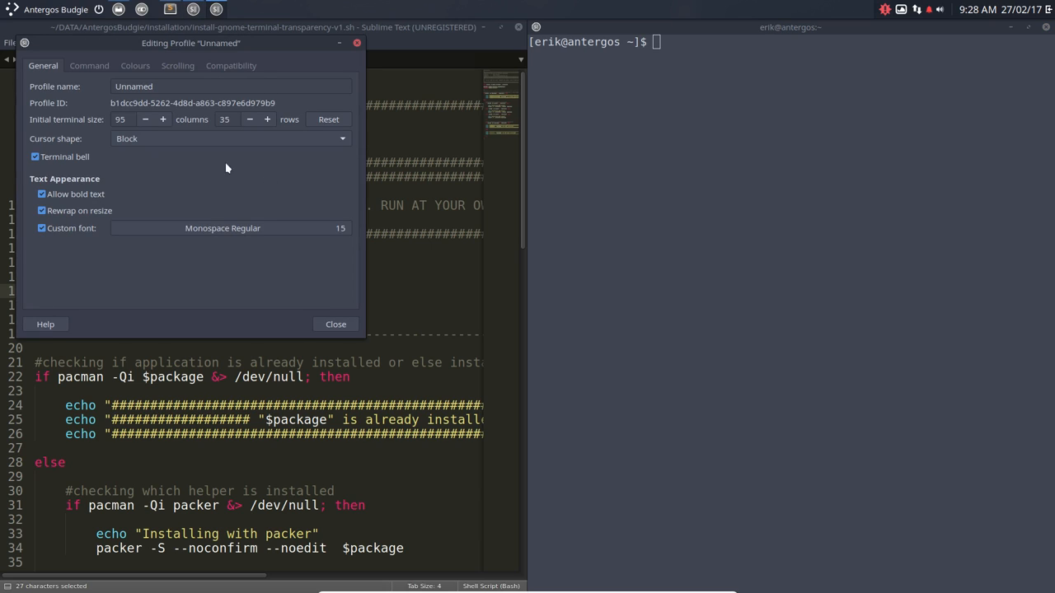
Step: View the Colours settings in the terminal profile preferences
click(134, 65)
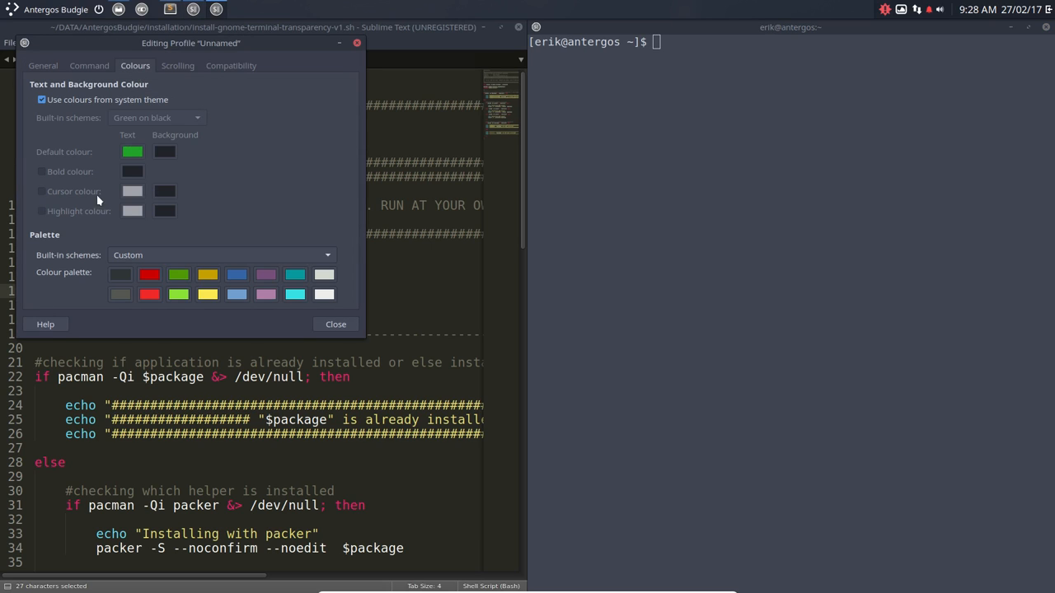
mouse_move(354, 52)
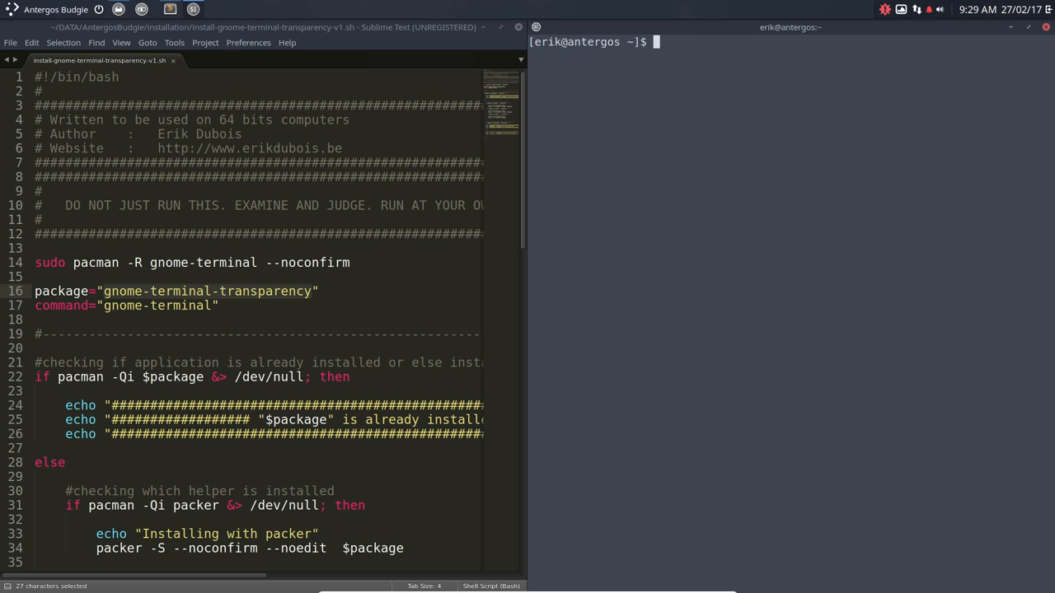
Step: Type the command 'sudo pacman -S gnome-terminal' in the terminal
text(sudo pac)
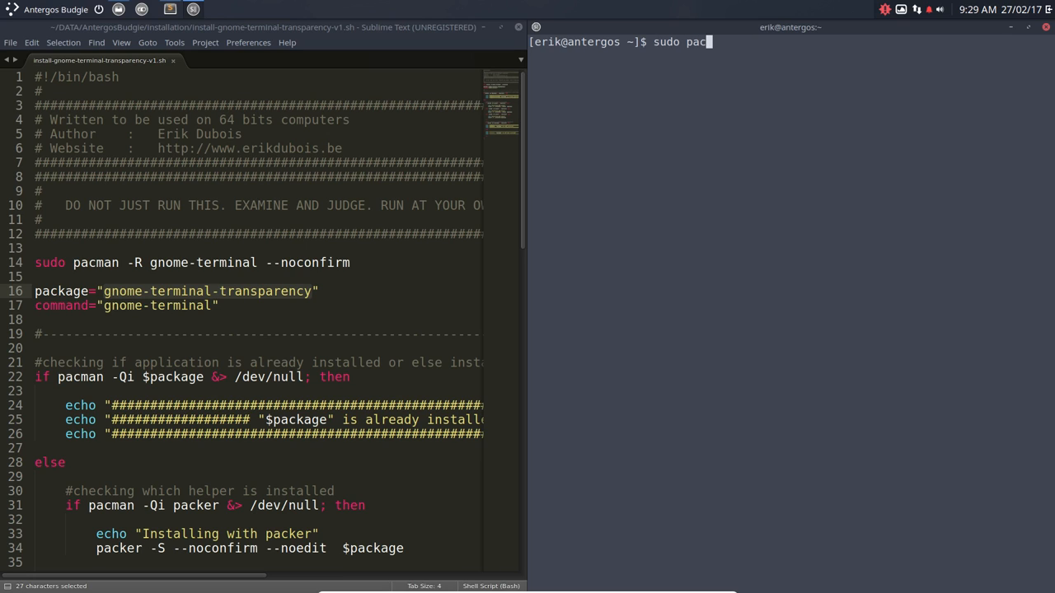
text(man -S g)
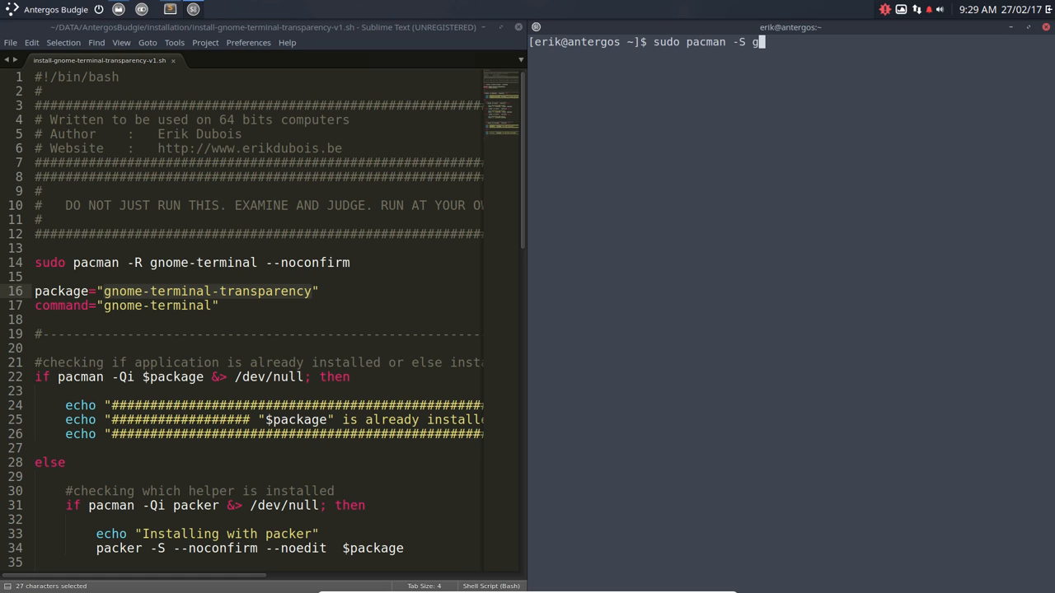
text(nome-ter)
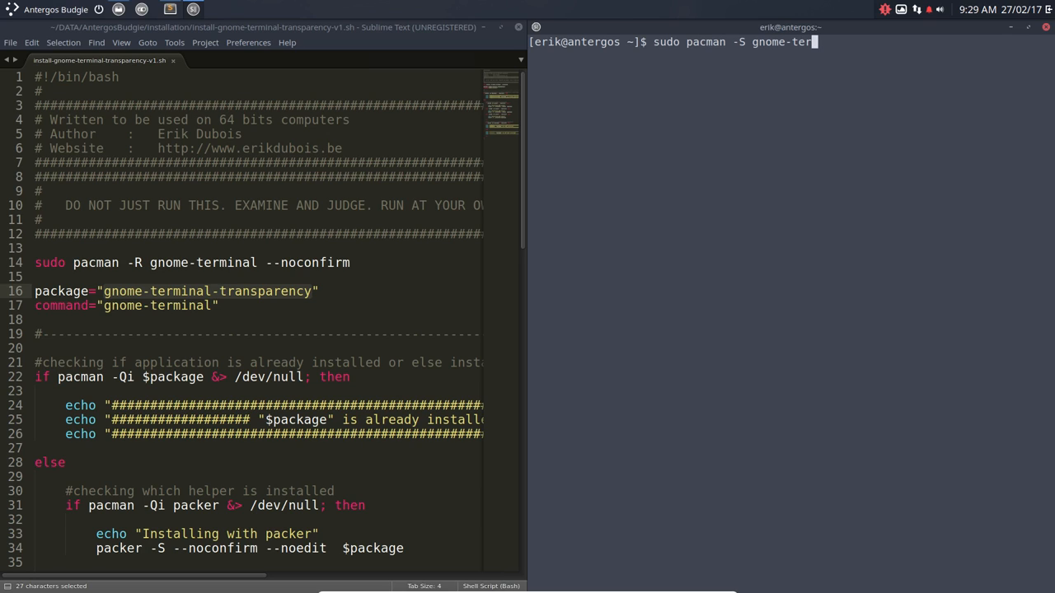
text(minal)
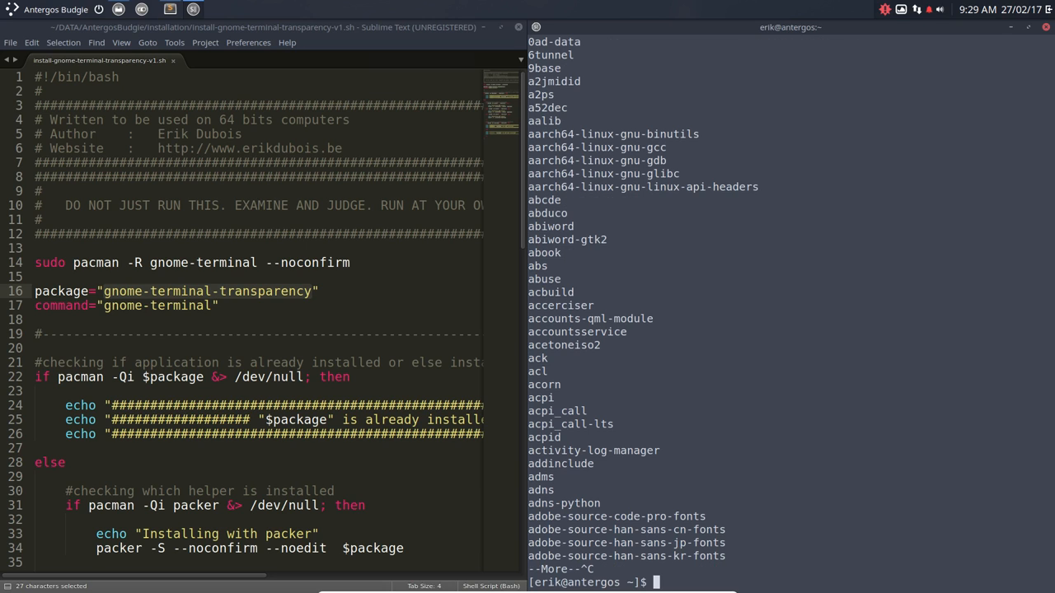
Step: Run a packer search for 'gnome transparency' after trying packer and yaourt
text(pa)
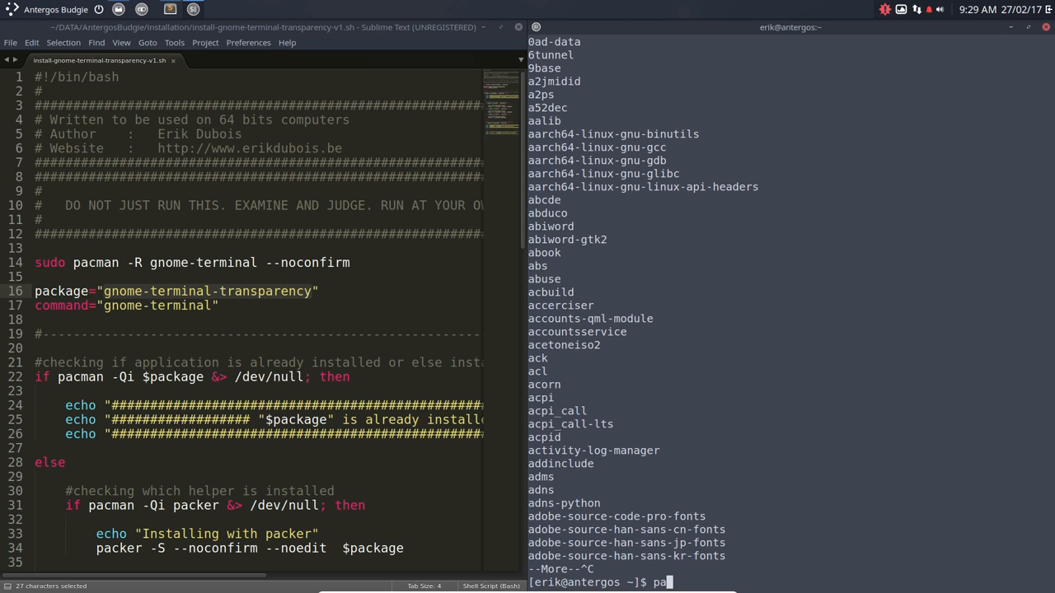
text(cker)
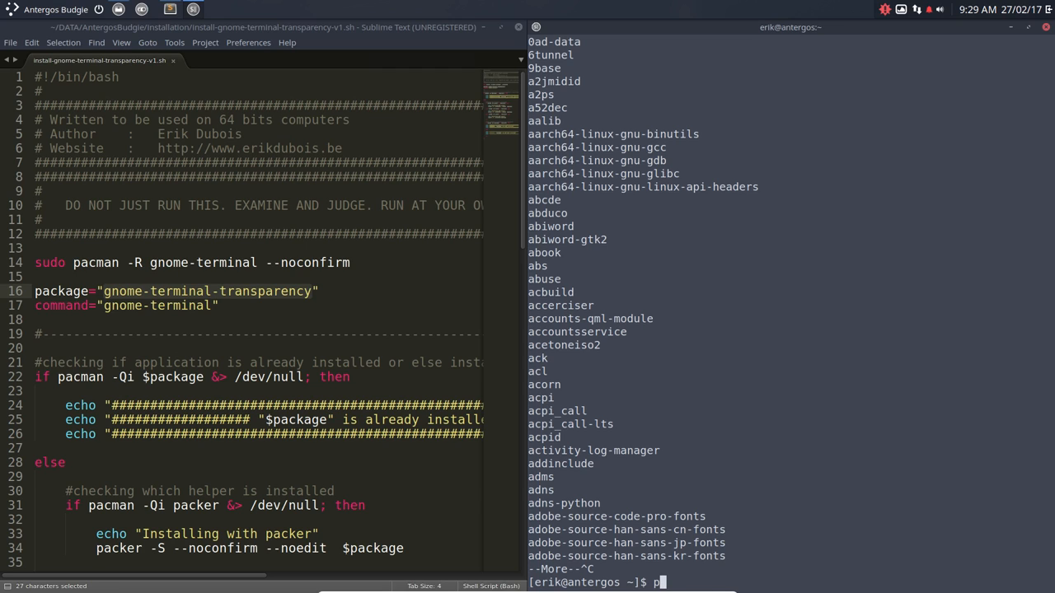
text(yao)
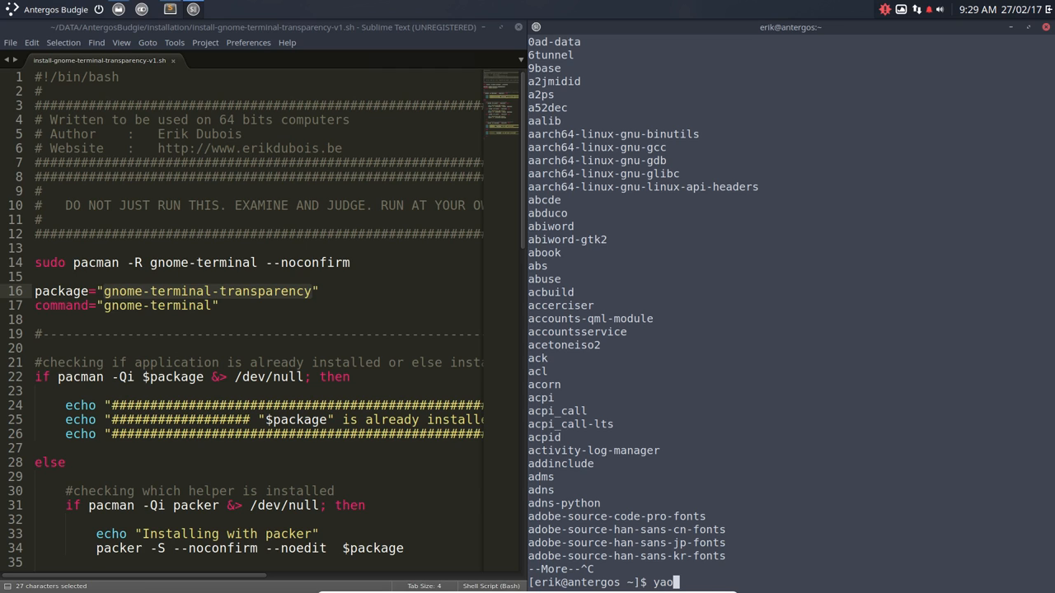
text(urt)
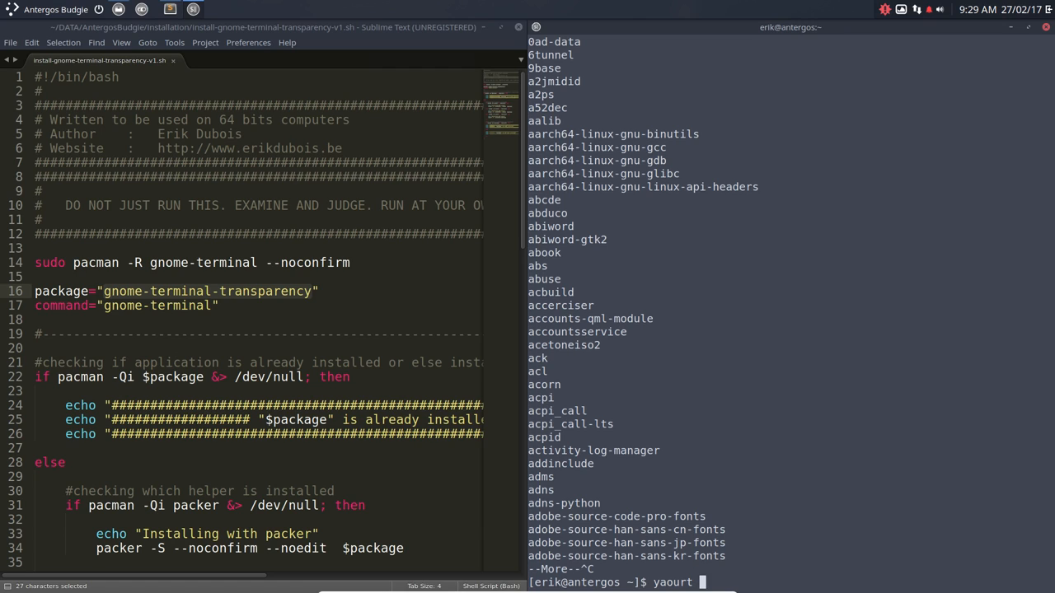
text(packer)
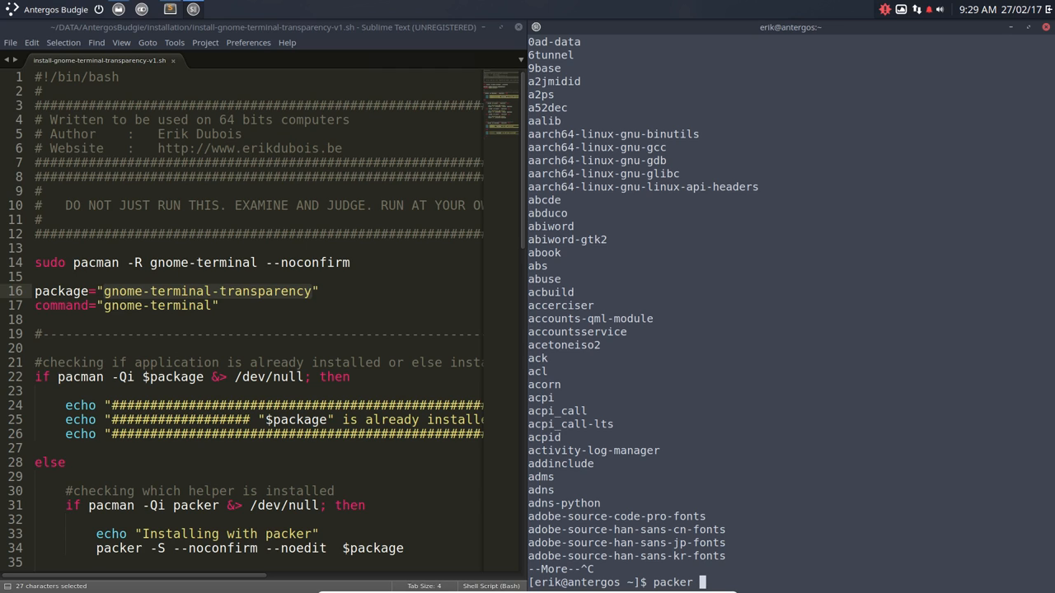
text(gnome te)
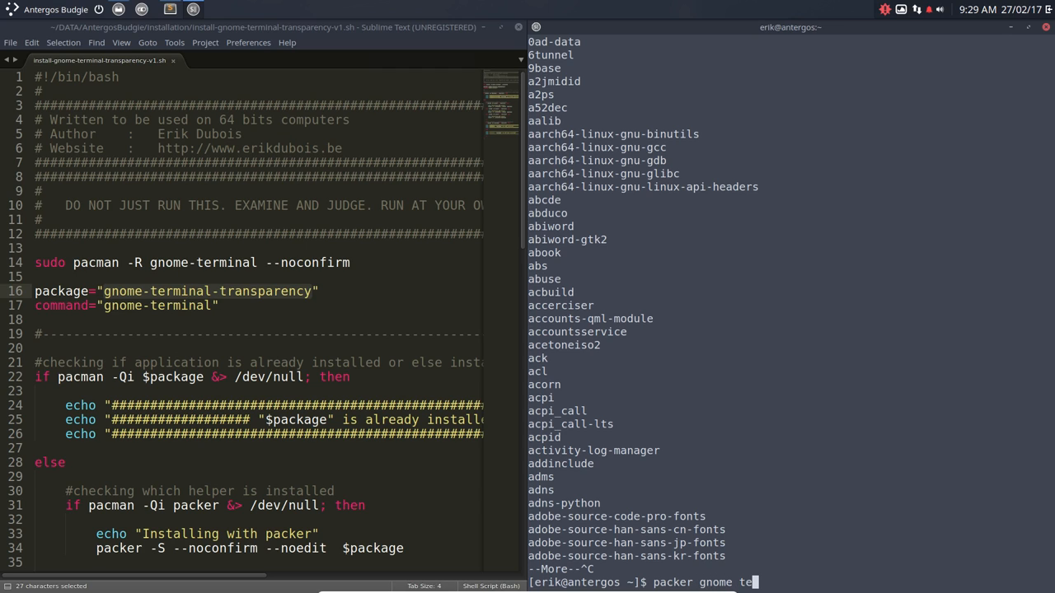
text(ransparency)
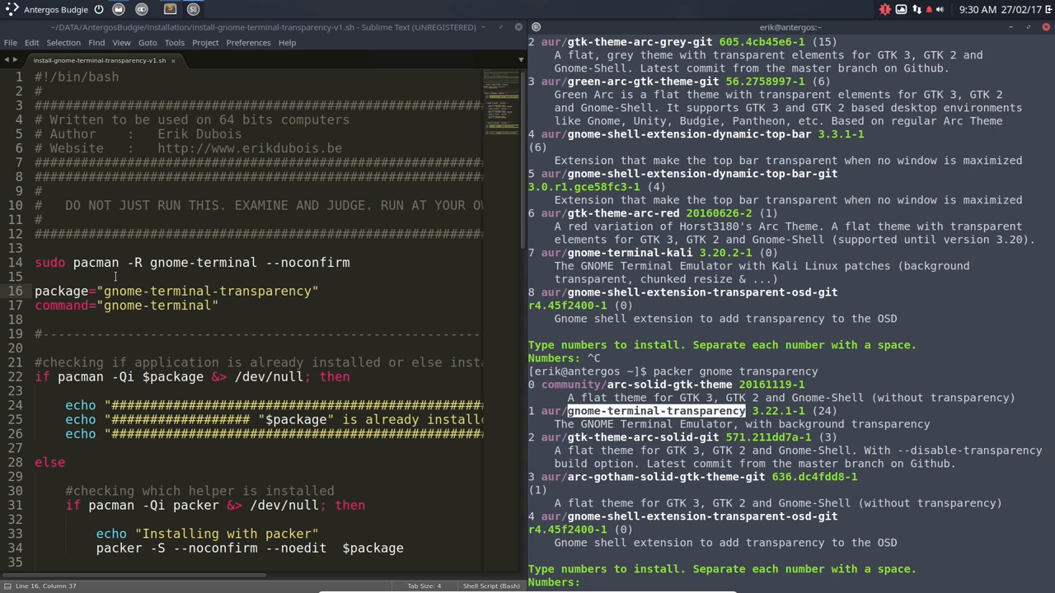
Step: Select the package name, scroll through the script, and close it without saving
double_click(206, 291)
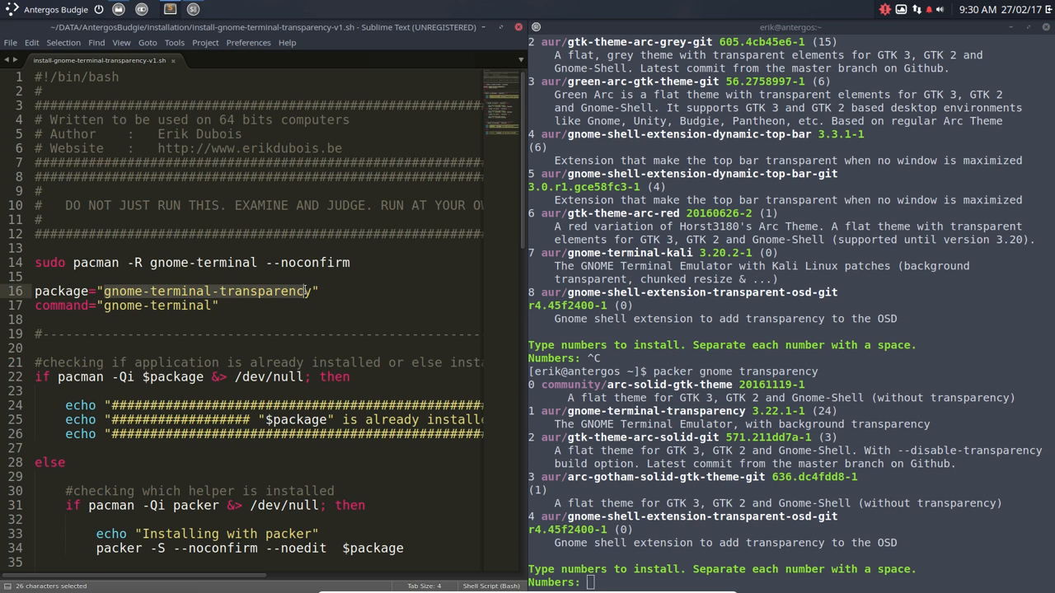
right_click(304, 291)
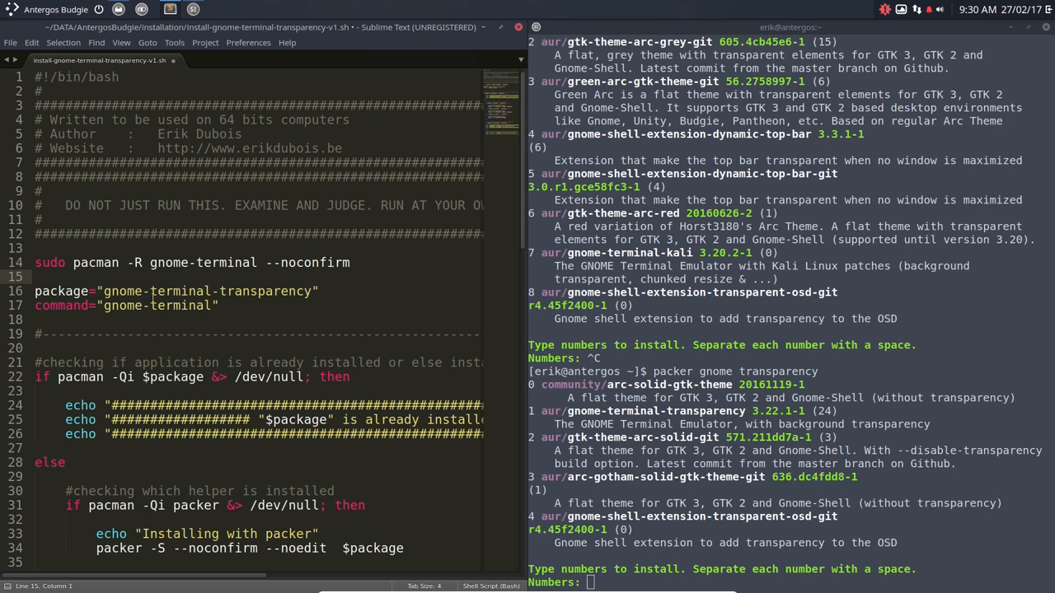
scroll(down, 3)
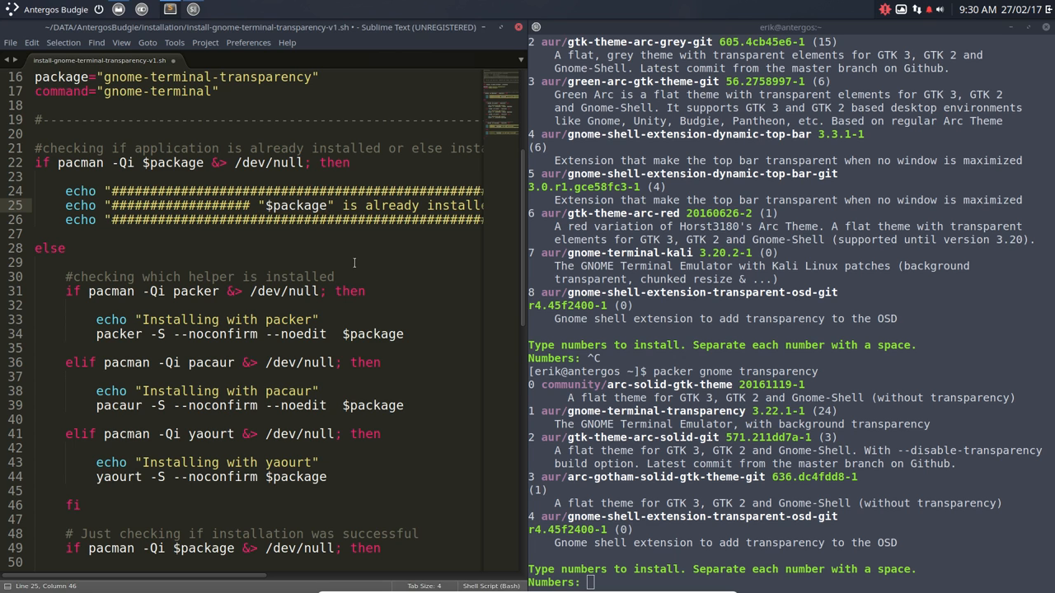
scroll(down, 3)
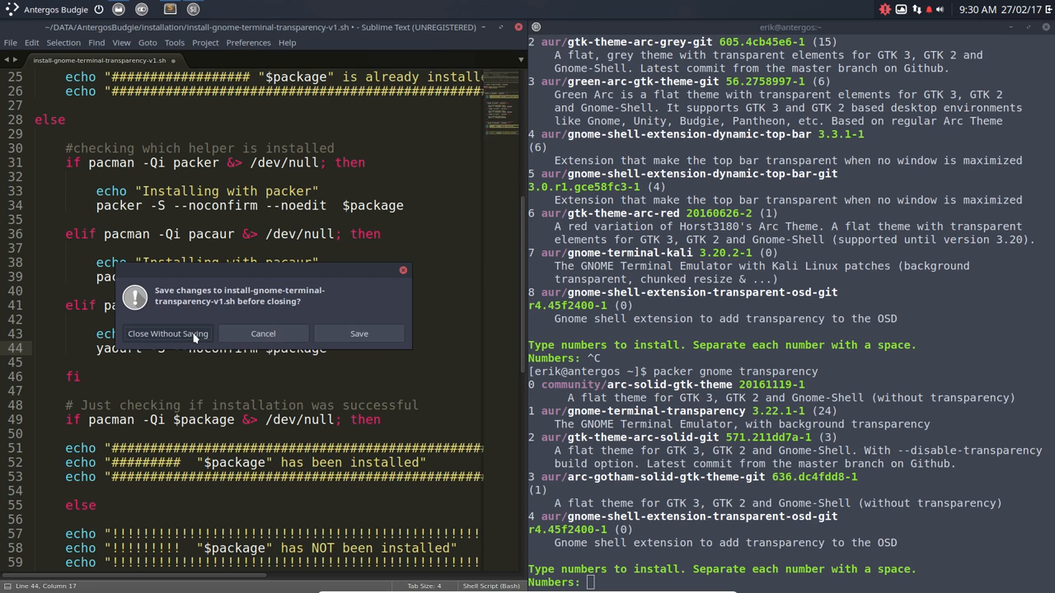
click(168, 334)
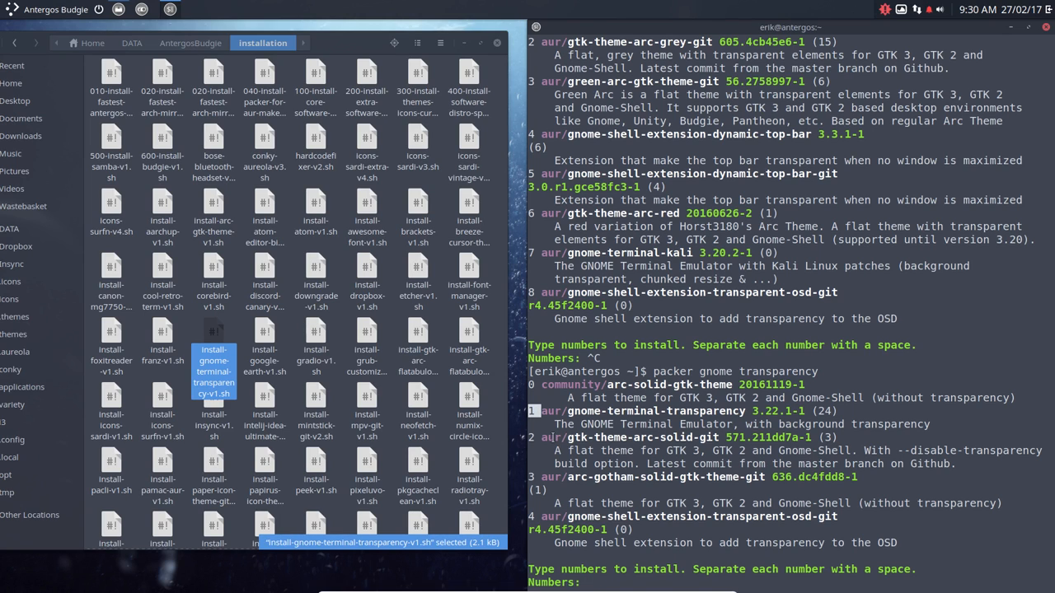
Step: Pick result 1, gnome-terminal-transparency, and answer 'y' to proceed with installation
text(1)
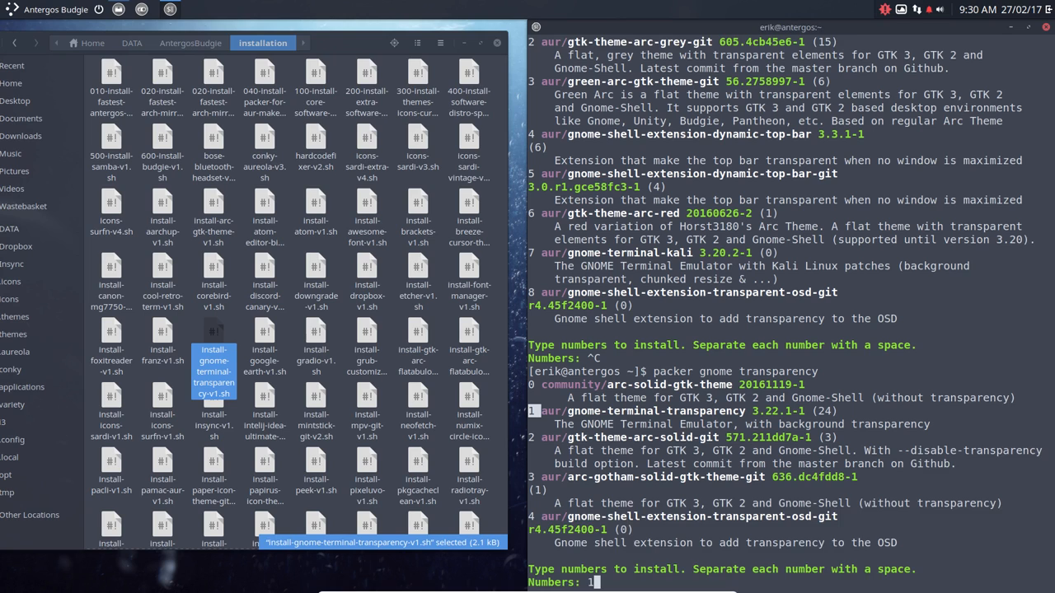
key(Return)
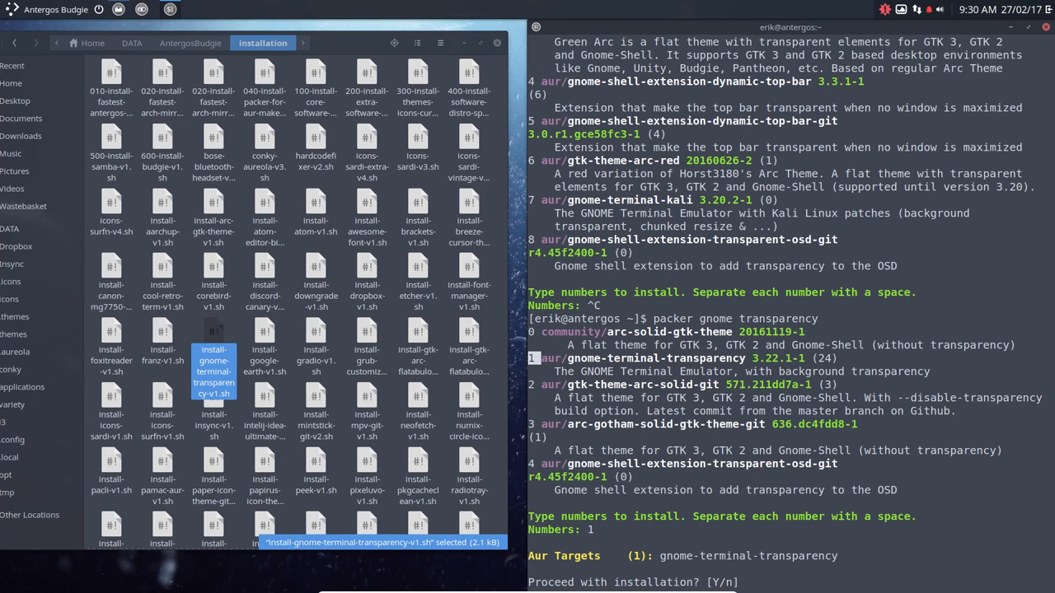
text(y)
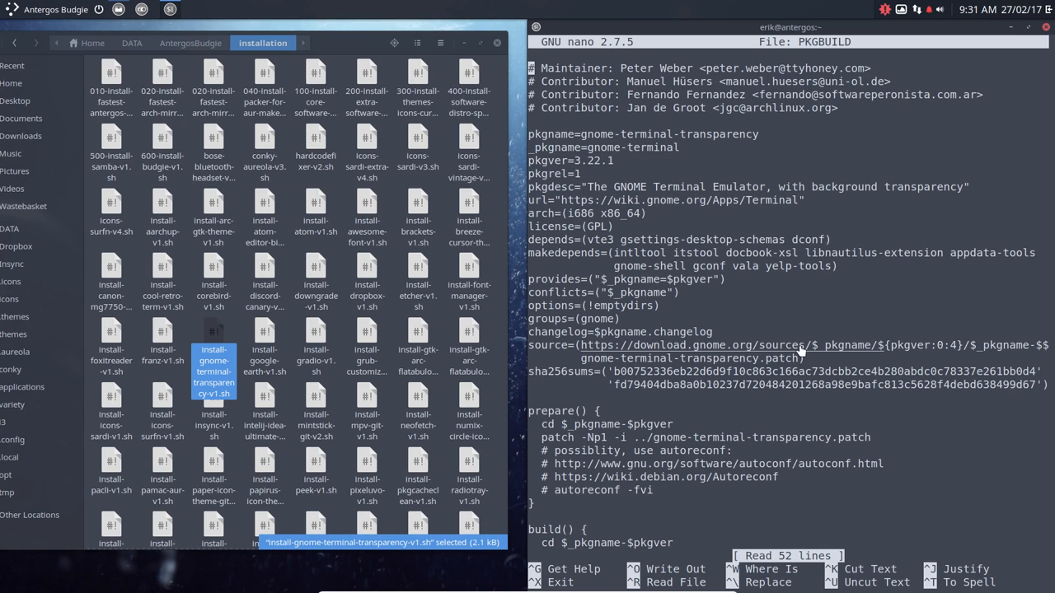
mouse_move(853, 346)
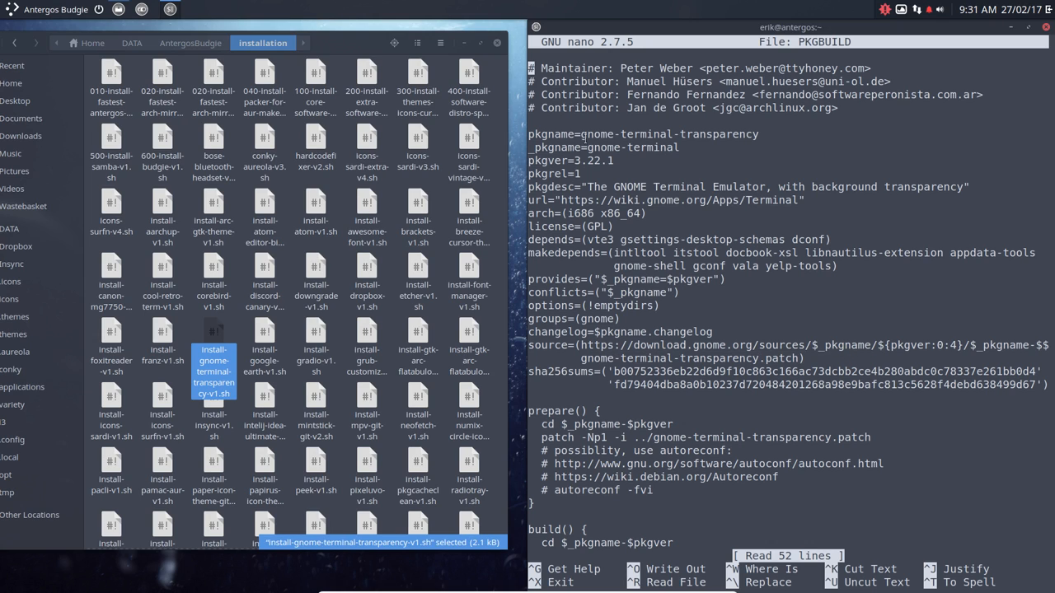
Step: Highlight the pkgname value gnome-terminal-transparency in the PKGBUILD in nano
double_click(667, 133)
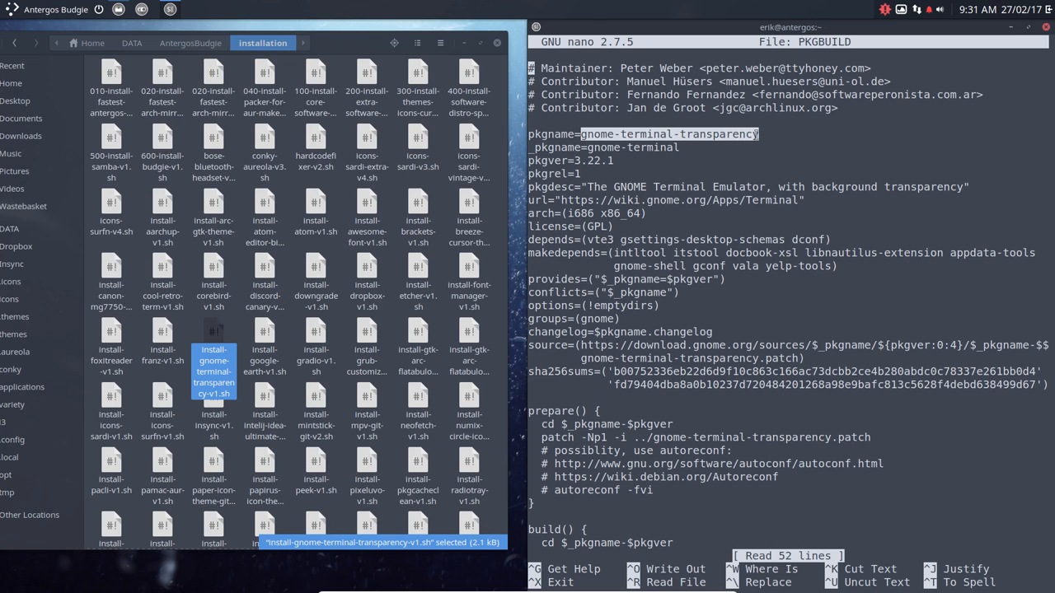
mouse_move(884, 355)
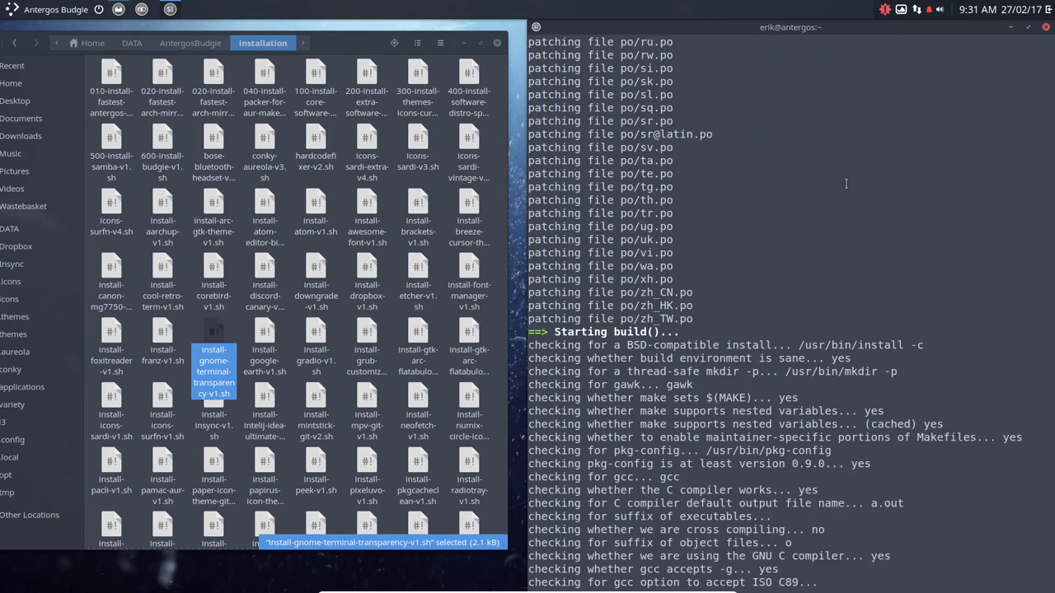
Step: Scroll the build output until 'Finished making' and the sudo password prompt appear
scroll(down, 3)
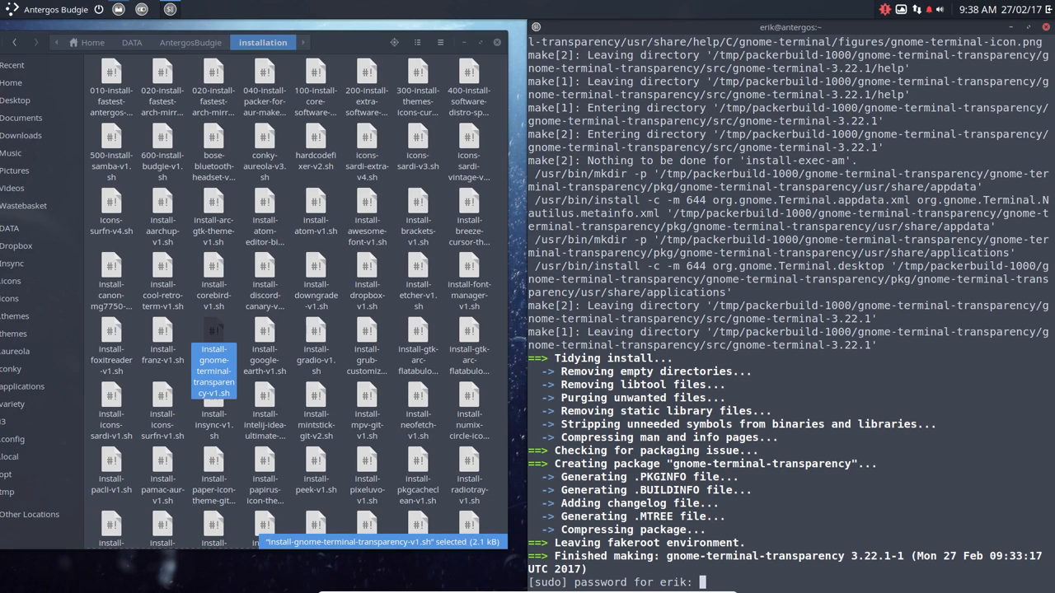
Step: Submit the sudo password and answer 'y' to remove the conflicting gnome-terminal
key(Return)
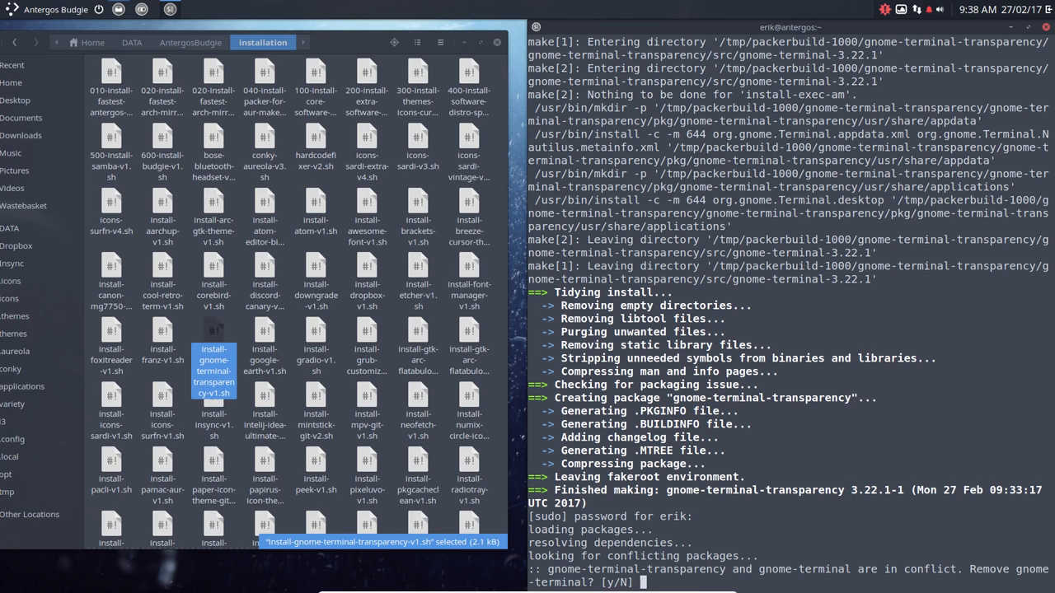
text(y)
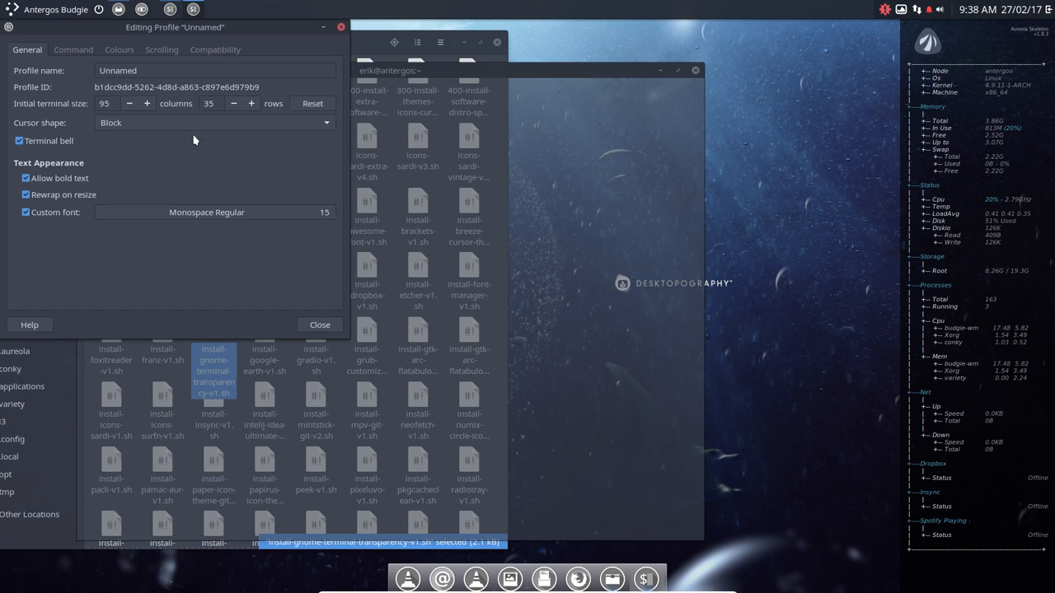
Step: Enable the transparent background in the profile's Colours settings and close the profile editor
click(119, 49)
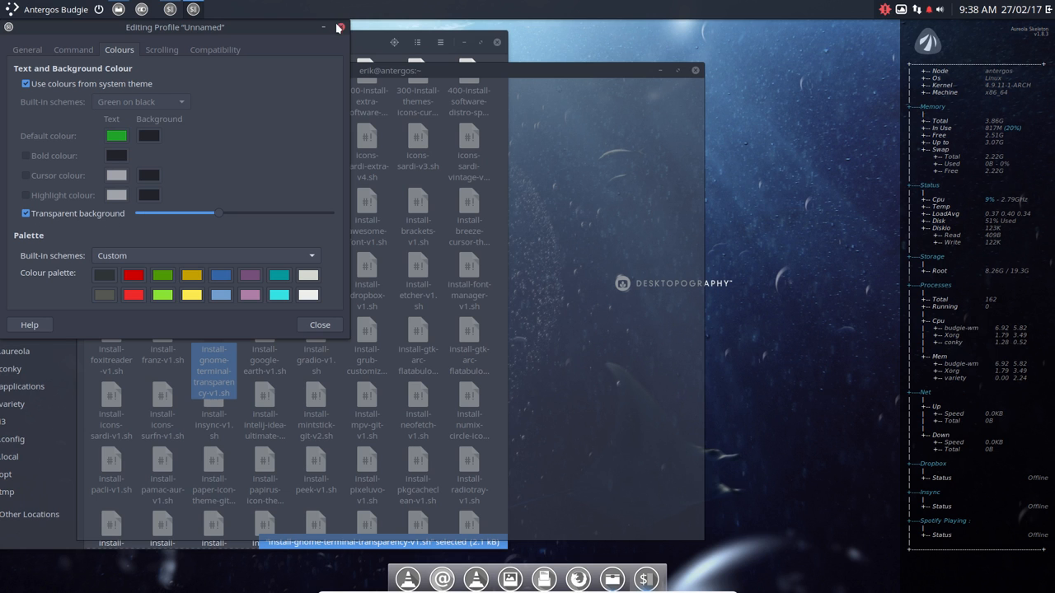
click(338, 27)
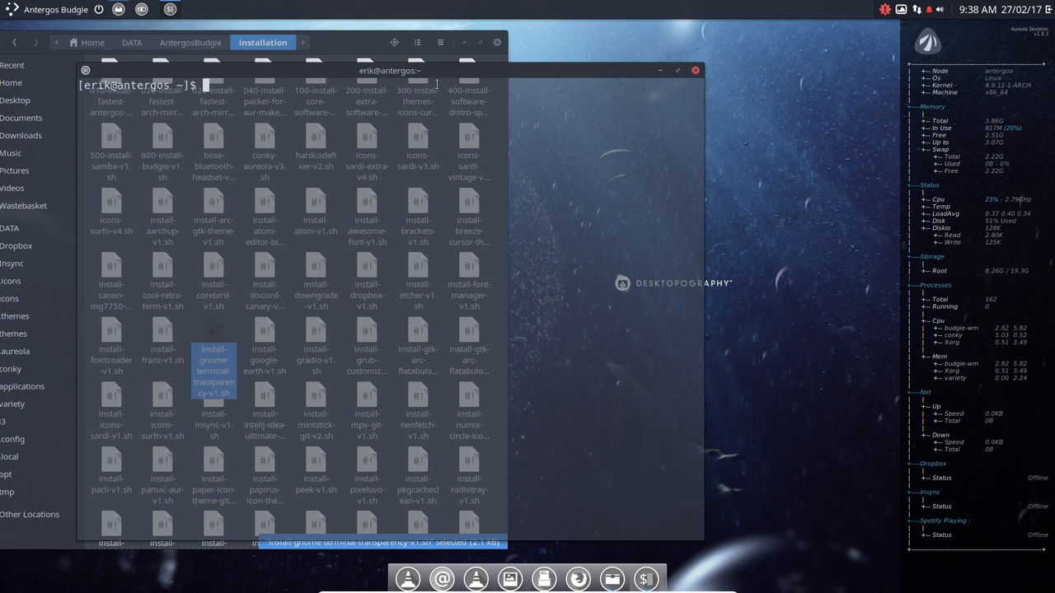